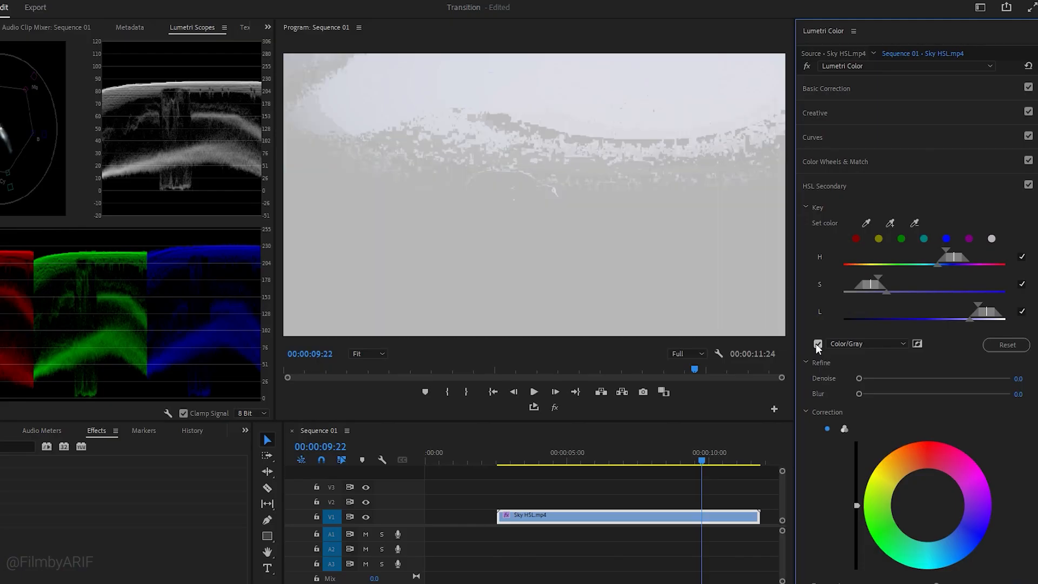
Step: Preview the keyed-colour mask styles and the face recolour example before returning to the desert road clip
click(817, 343)
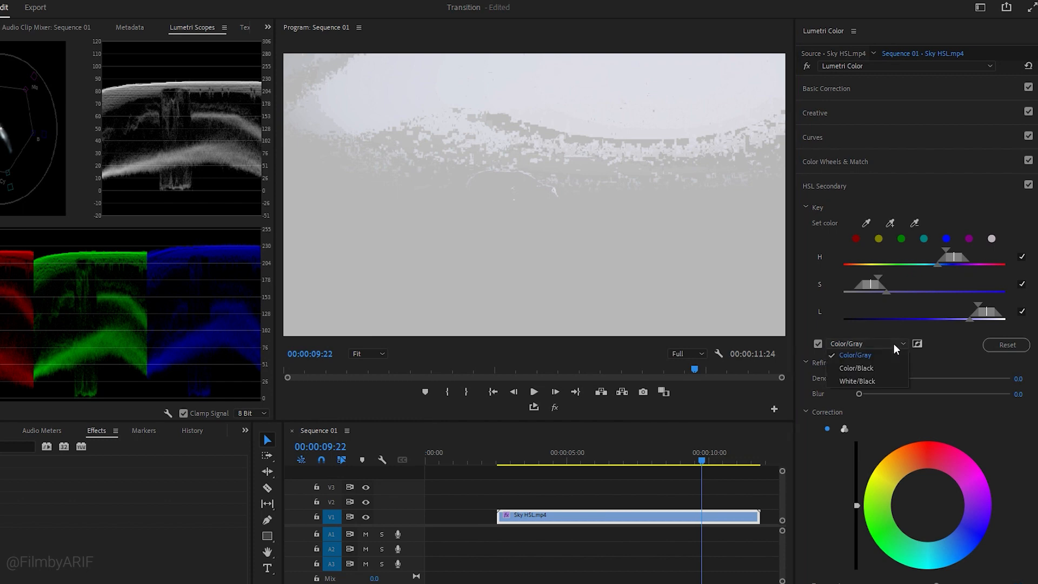
click(856, 381)
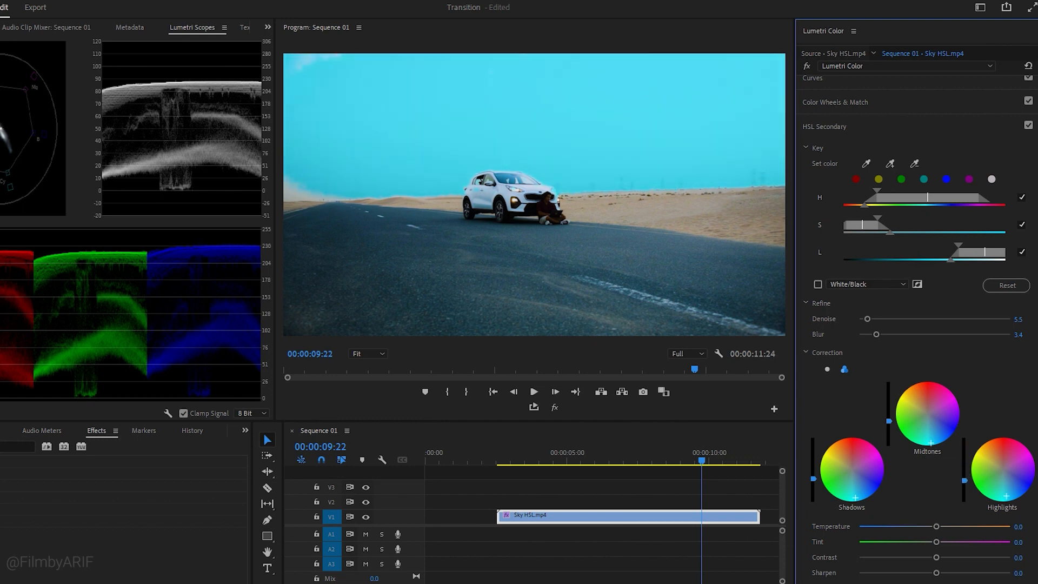
click(387, 428)
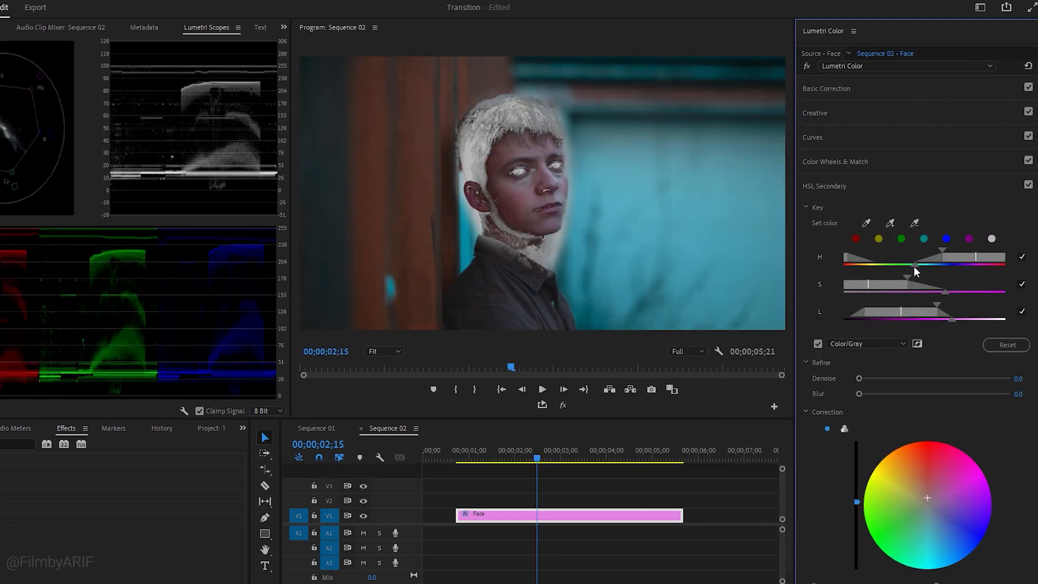
click(817, 343)
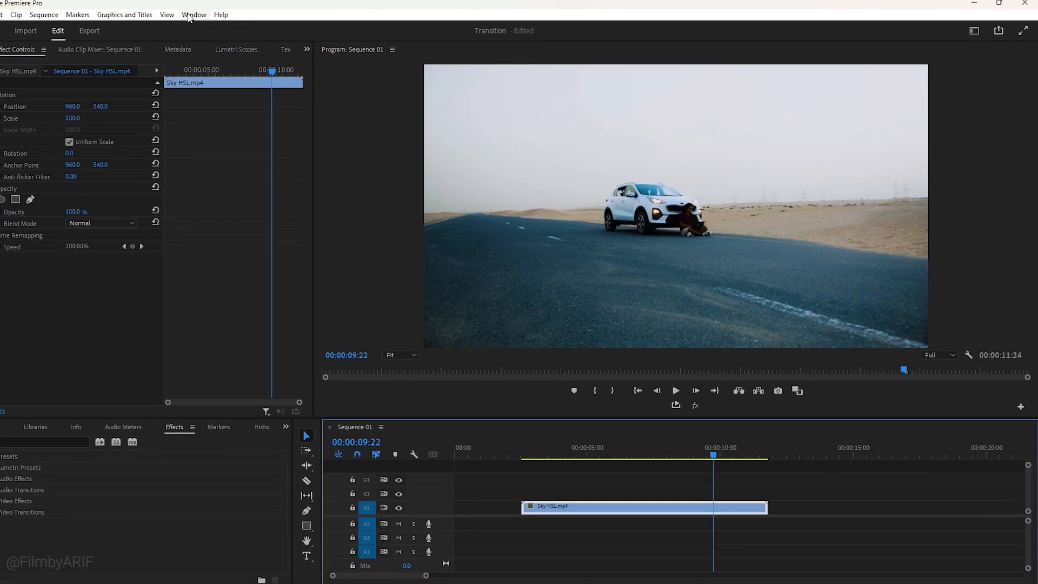
Step: Show the Lumetri Color panel from the Window menu for the Sky HSL clip
click(194, 14)
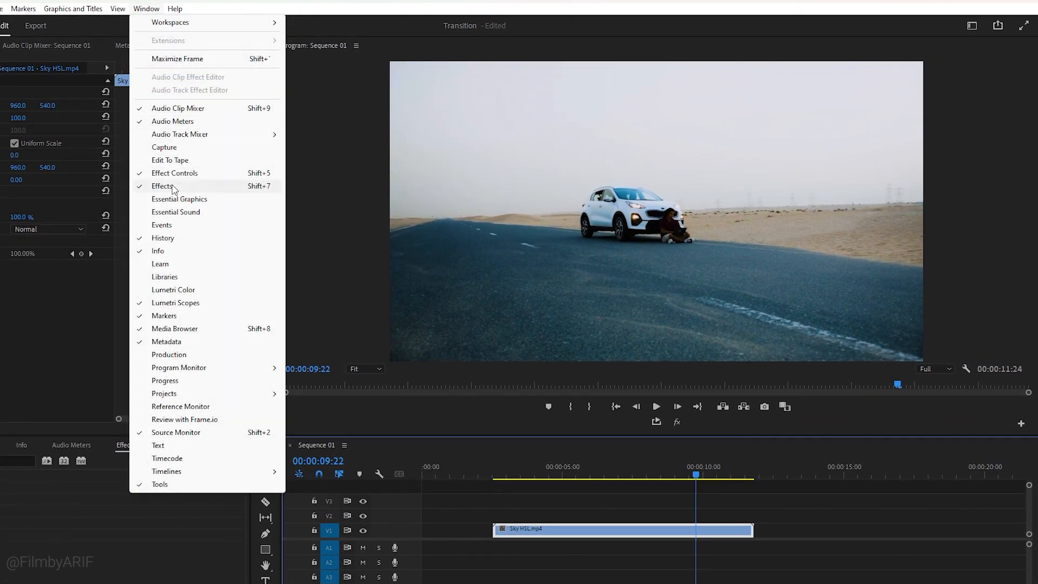
mouse_move(178, 294)
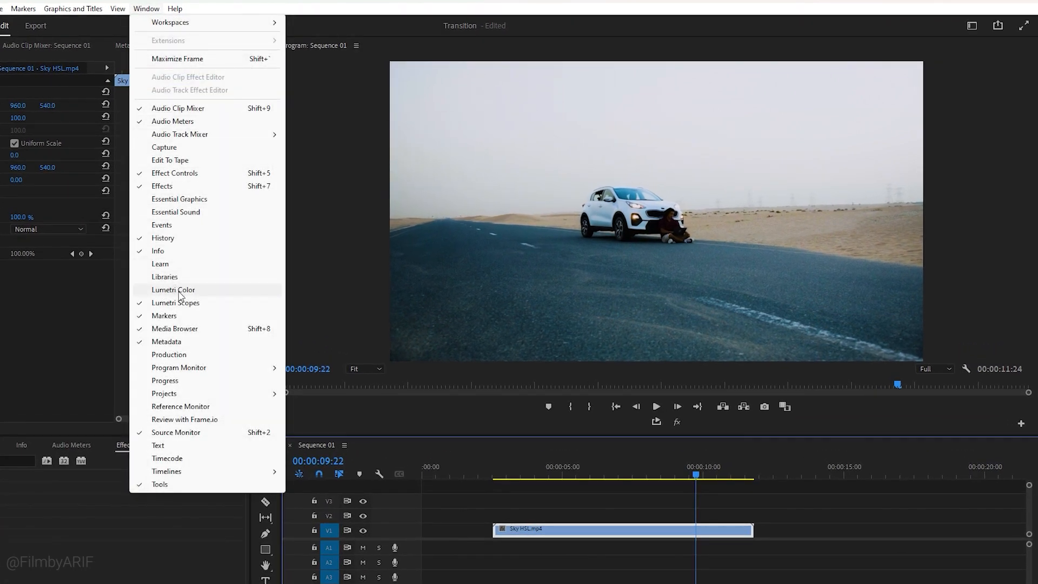
click(173, 289)
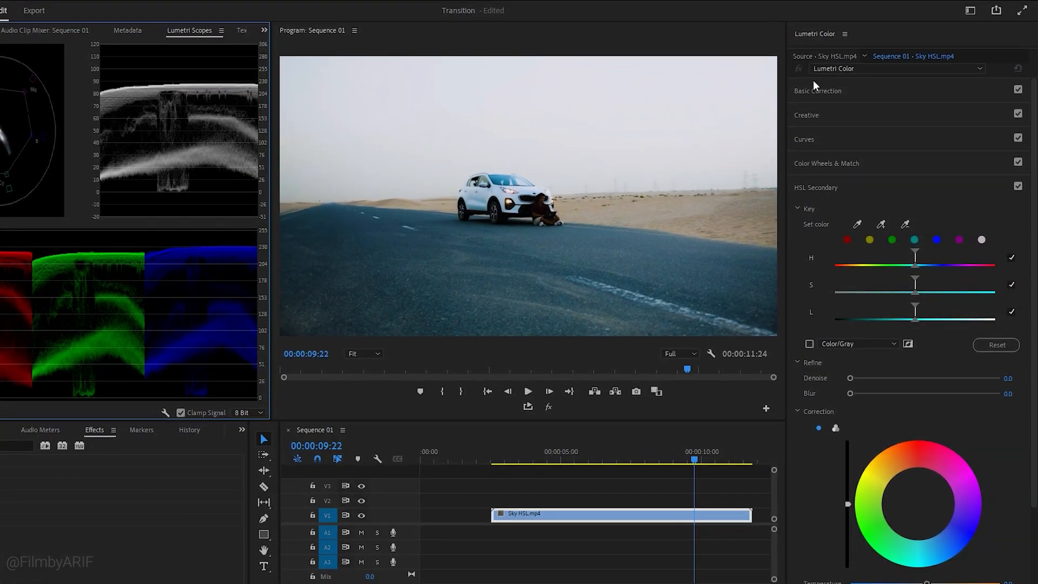
mouse_move(834, 194)
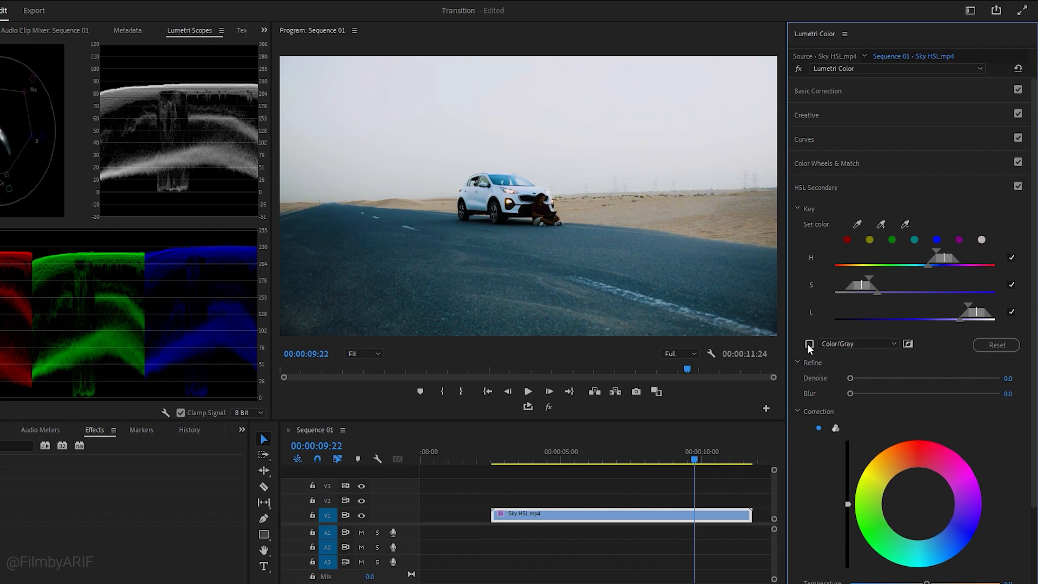
Step: Show the sky key as a White/Black mask and check it by inverting and restoring the mask
click(808, 344)
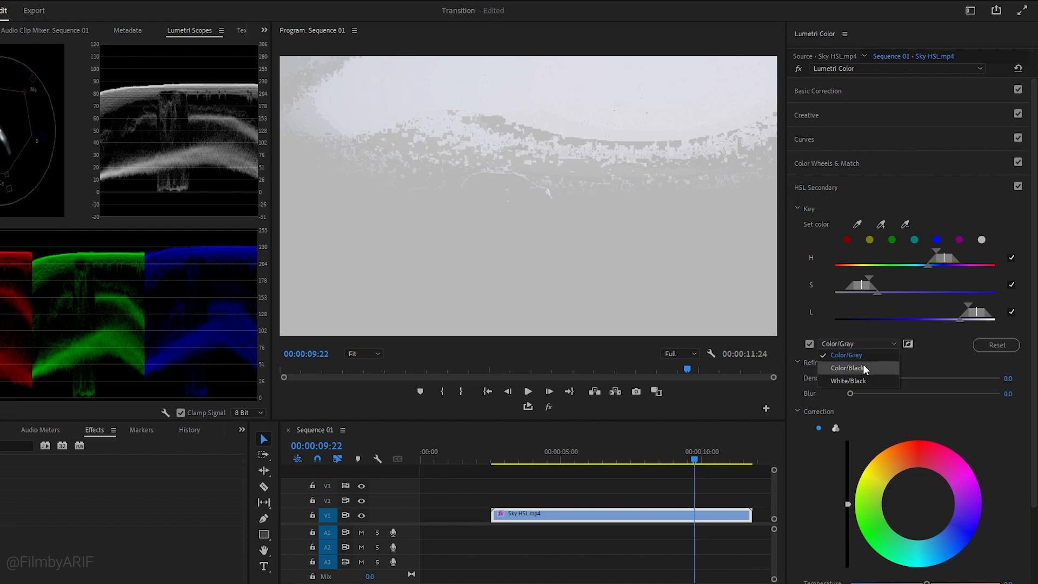
click(847, 381)
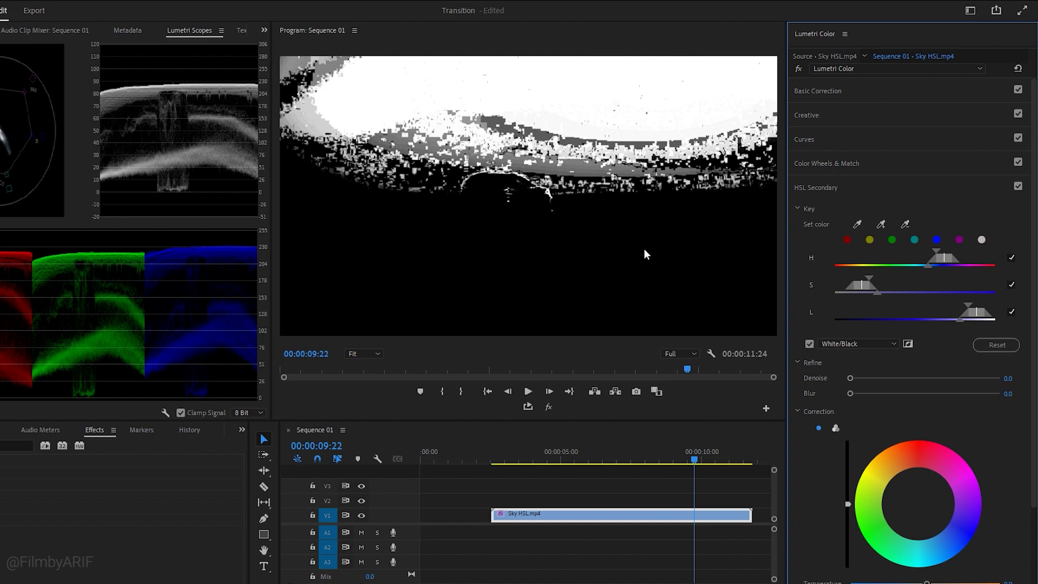
click(906, 344)
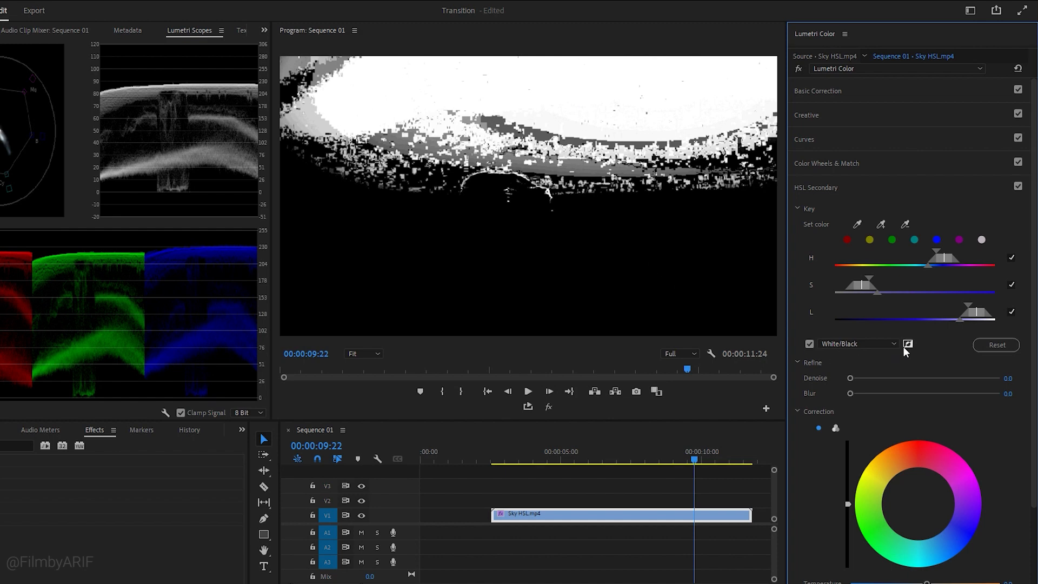
click(908, 344)
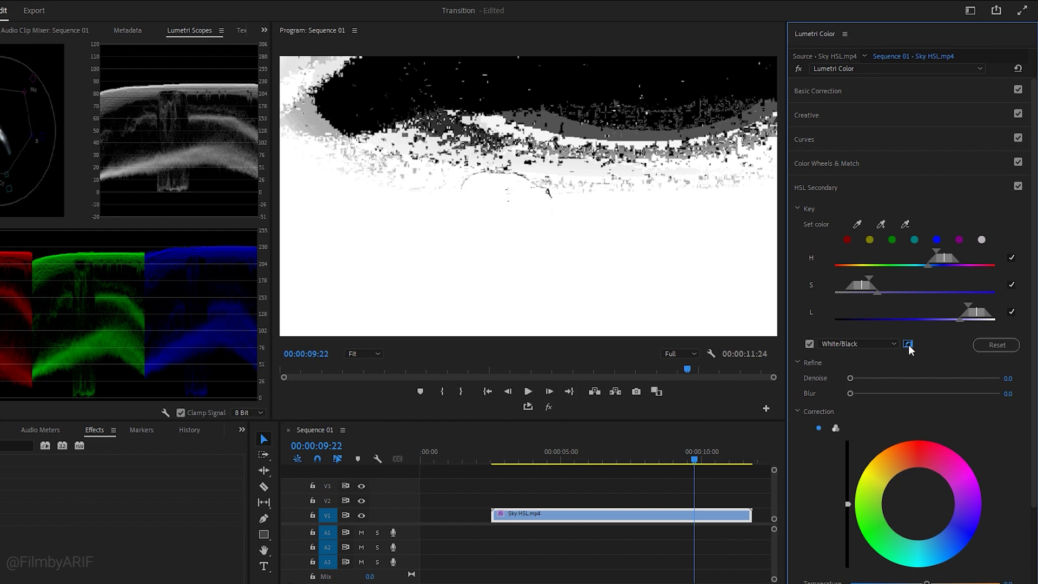
click(907, 344)
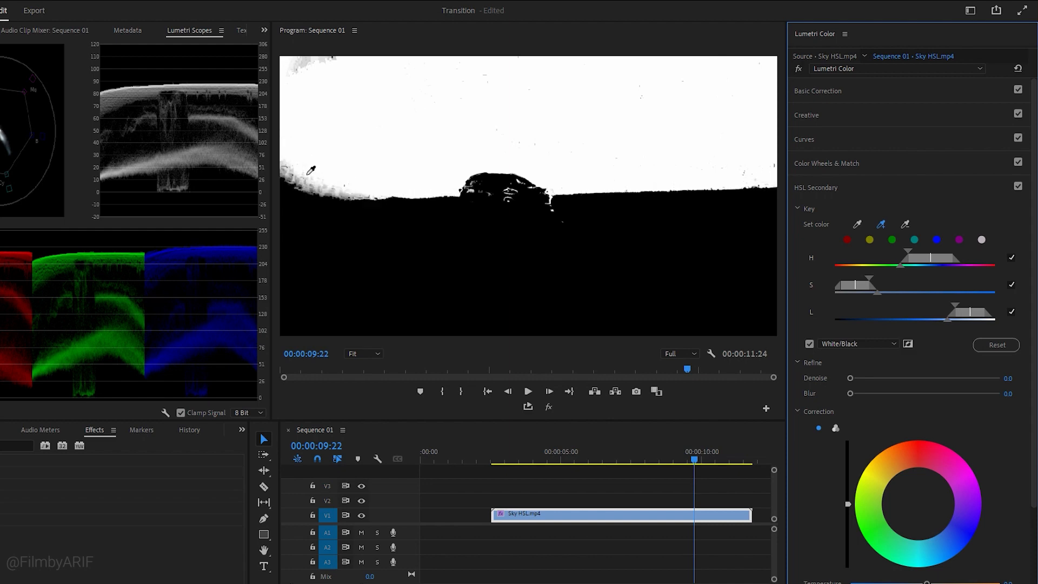
mouse_move(890, 229)
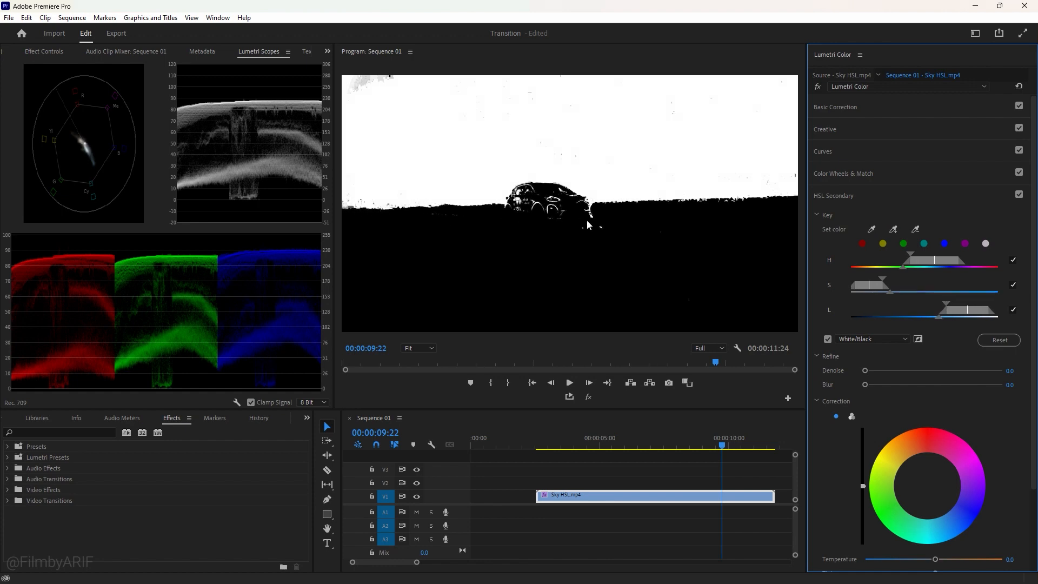
mouse_move(435, 121)
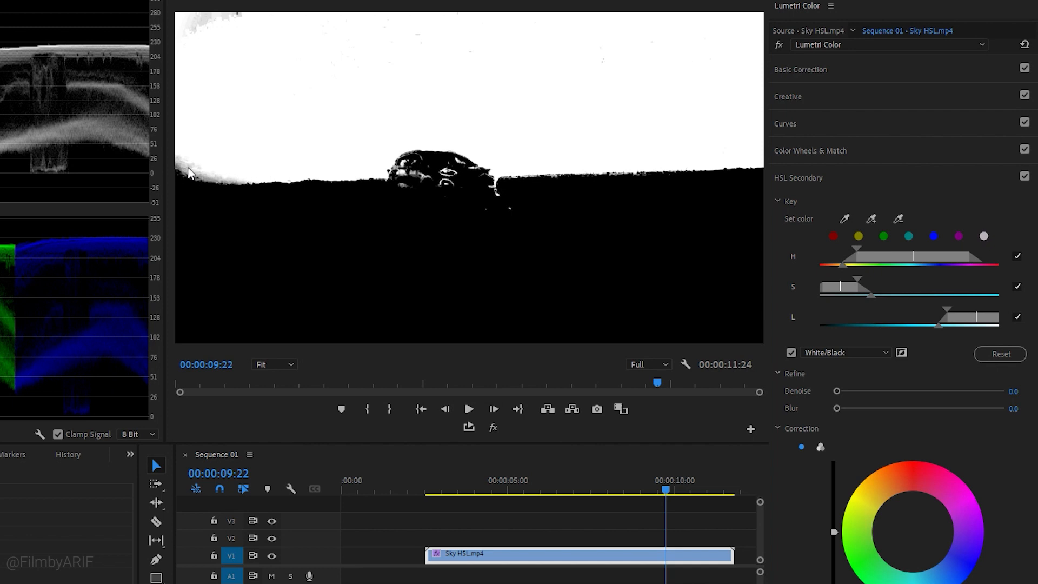
mouse_move(796, 376)
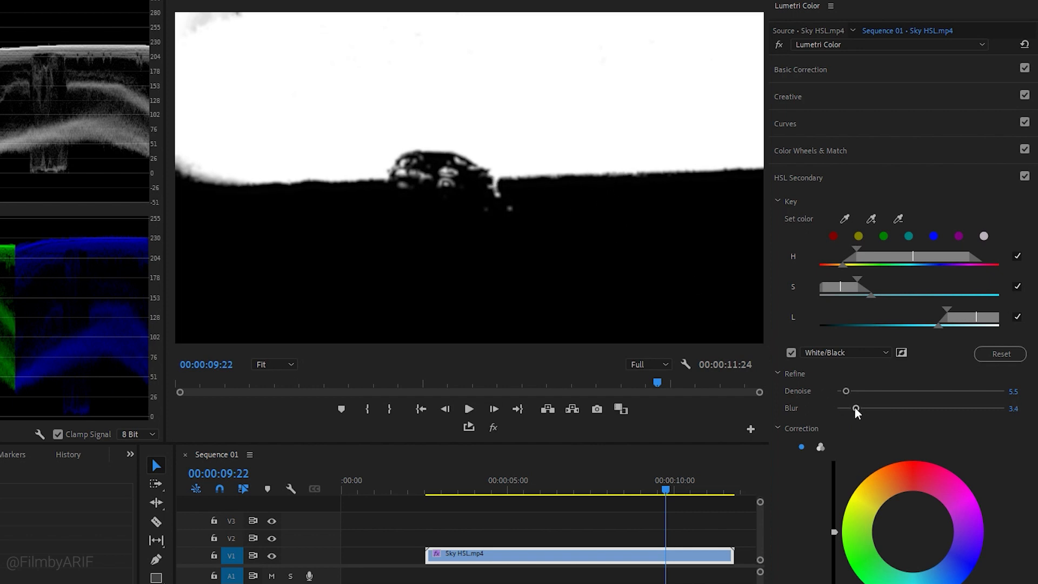
Step: Turn the mask preview off to see the clip with the softened sky key
click(790, 352)
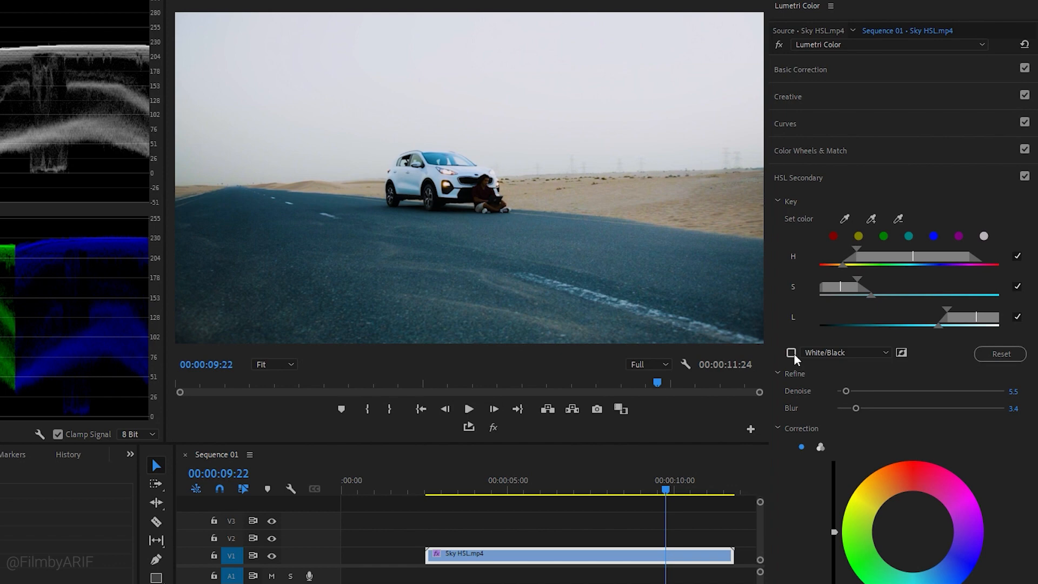
scroll(down, 3)
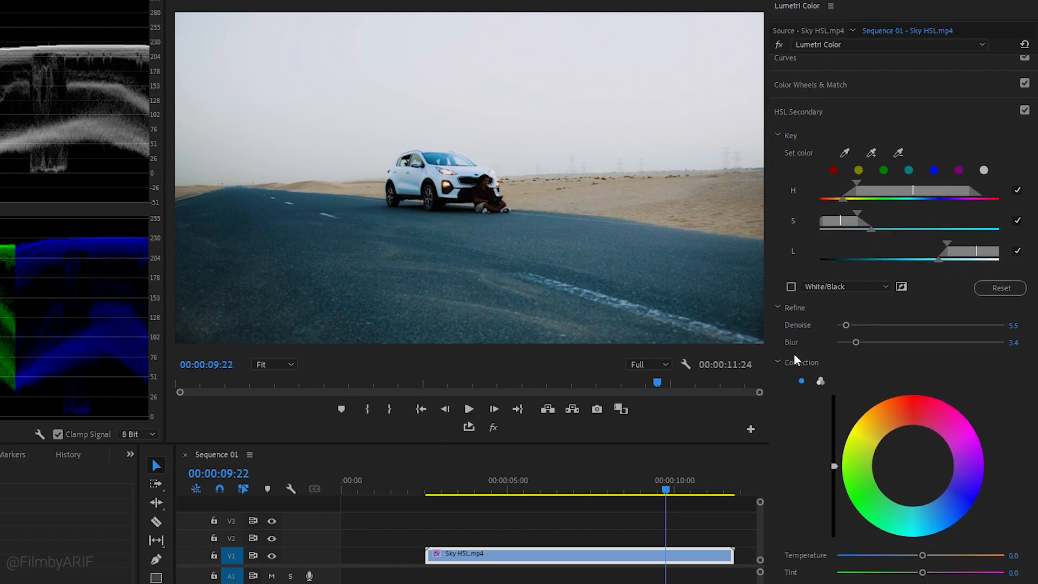
mouse_move(813, 370)
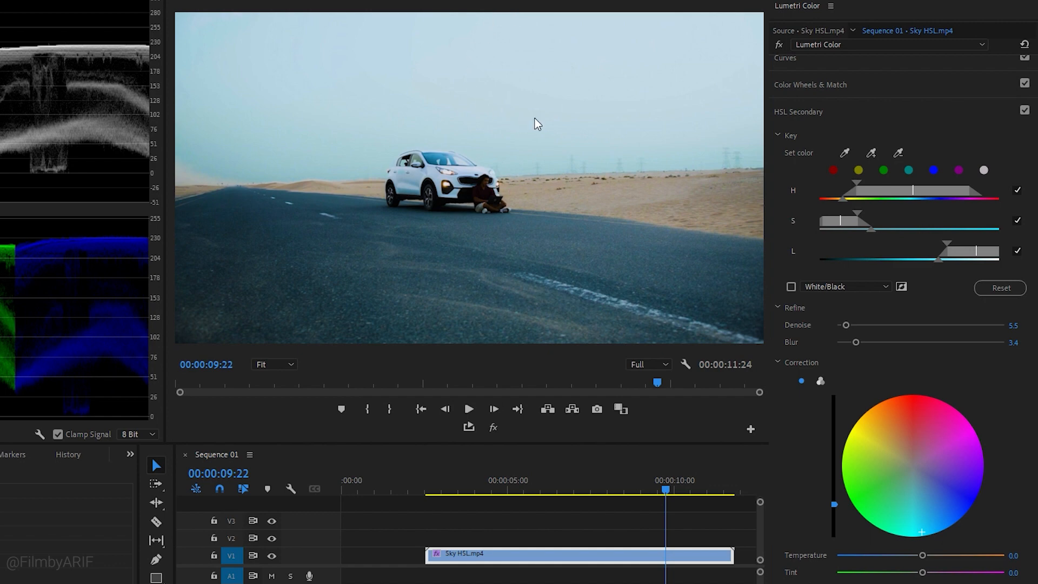
mouse_move(661, 258)
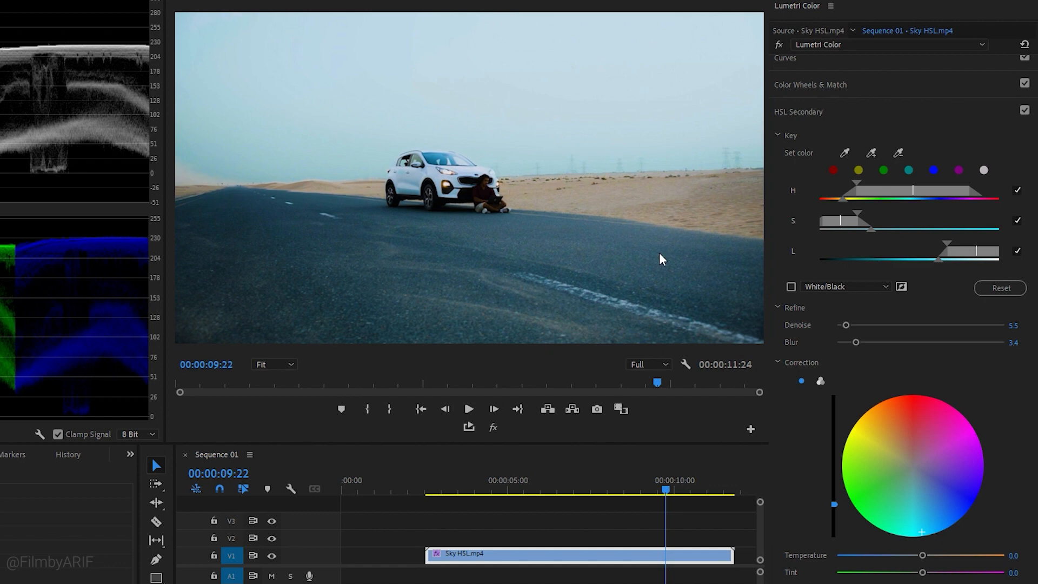
mouse_move(912, 470)
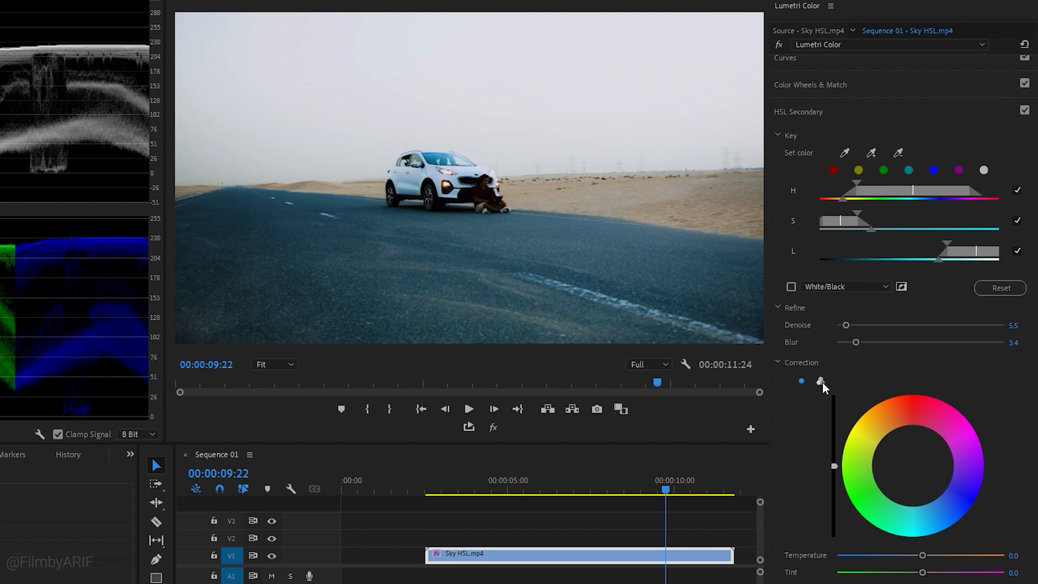
Step: Switch to three-way wheels and tint the keyed sky toward bright cyan-blue
click(801, 380)
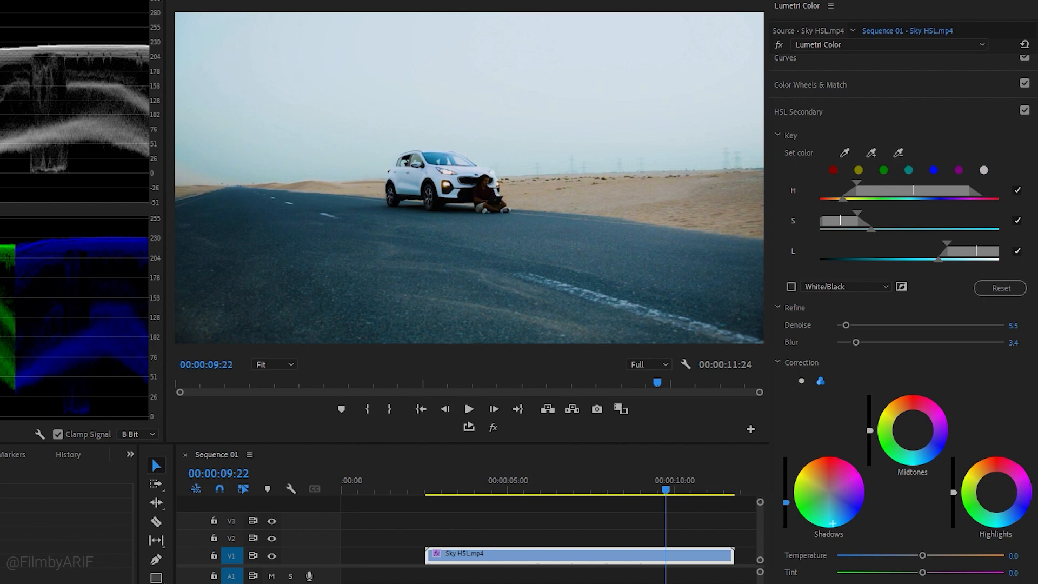
click(911, 431)
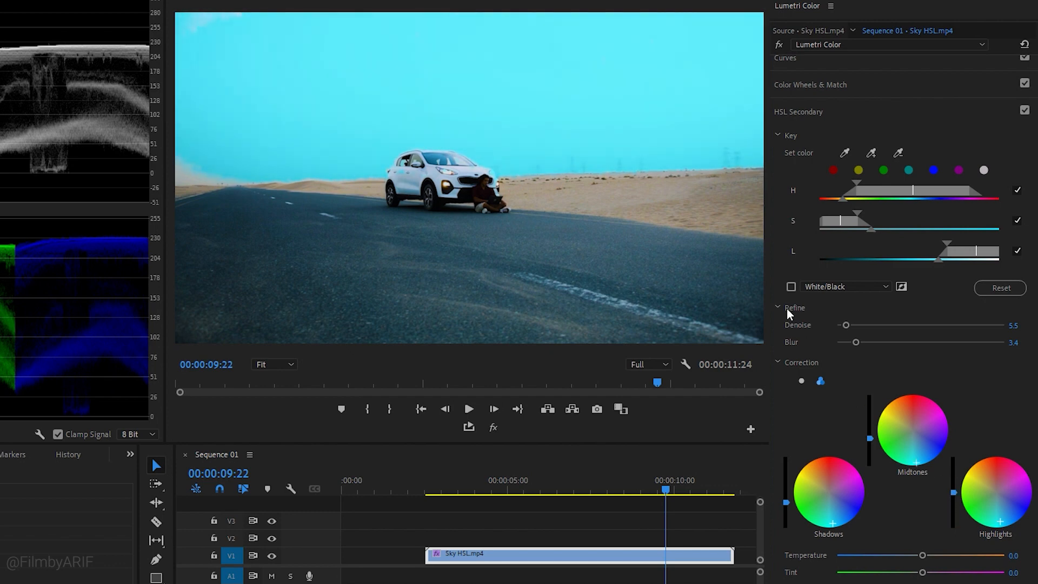
Step: Preview the mask as Color/Gray while retuning the L range and blur, then check the result on an earlier frame
click(845, 285)
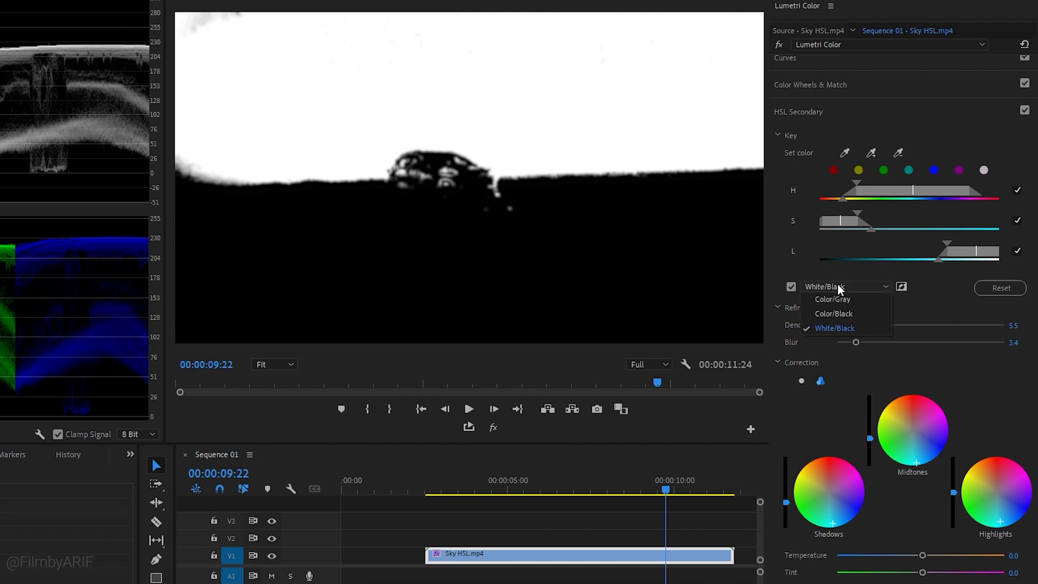
click(831, 298)
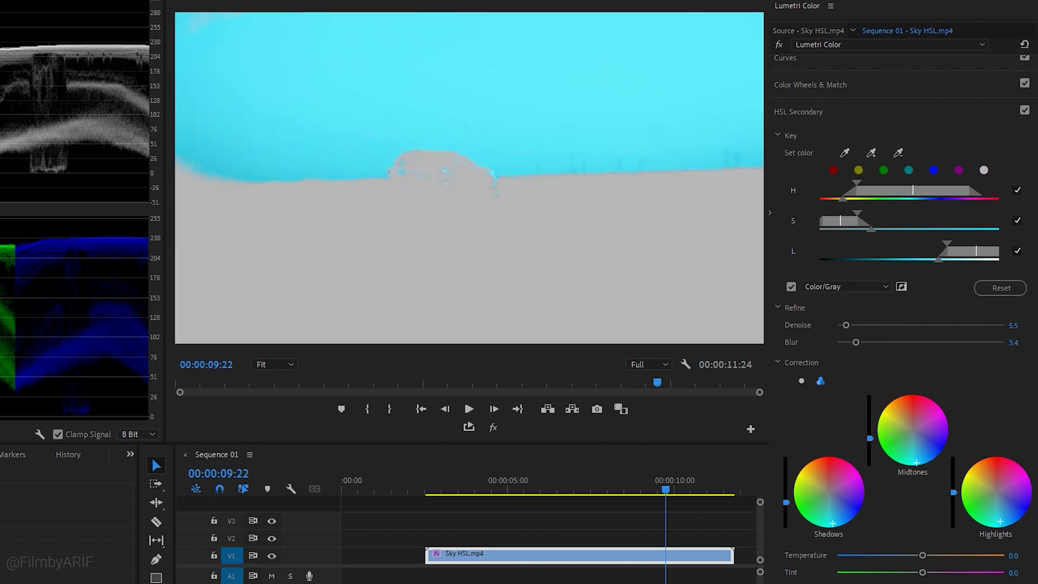
mouse_move(272, 187)
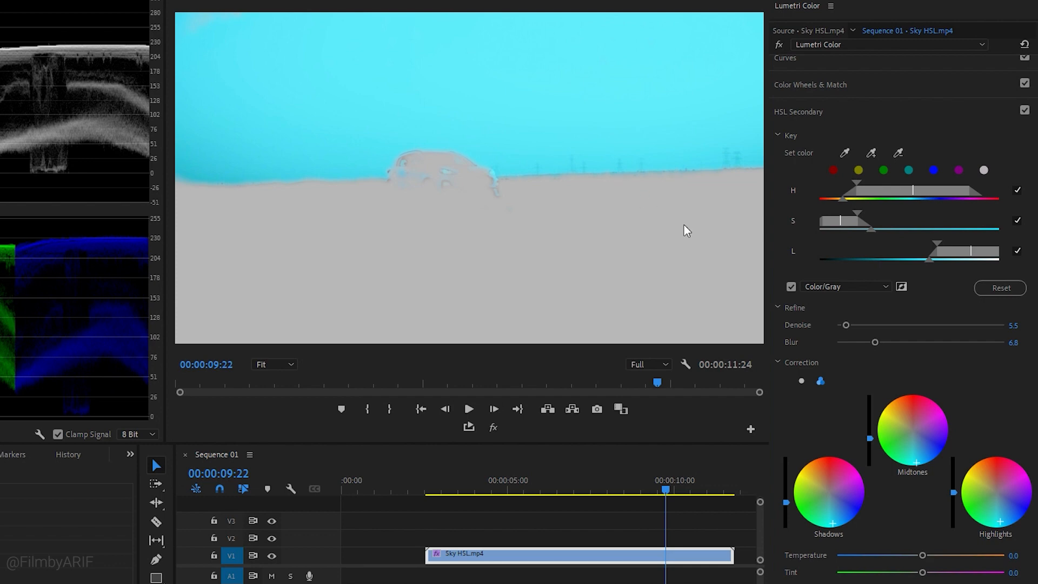
click(789, 287)
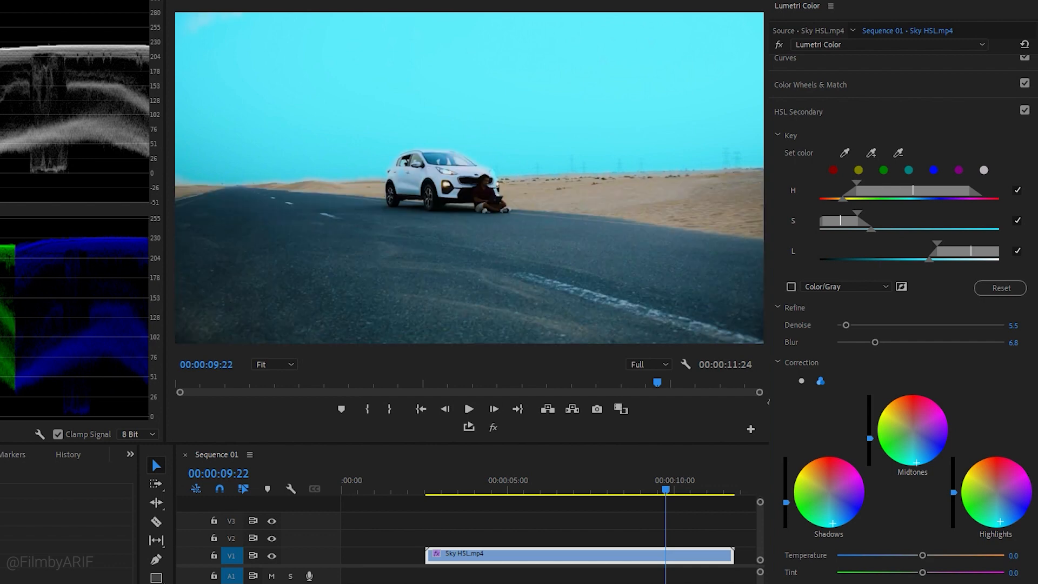
click(518, 491)
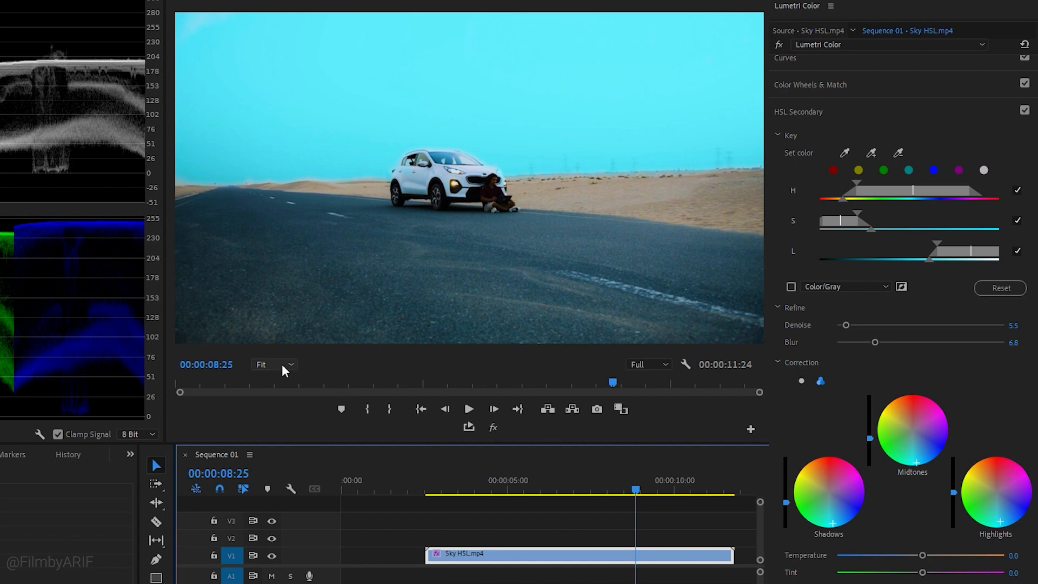
Step: Inspect the horizon at 150% zoom with the mask preview while denoise and blur are raised, then hide the preview
click(273, 365)
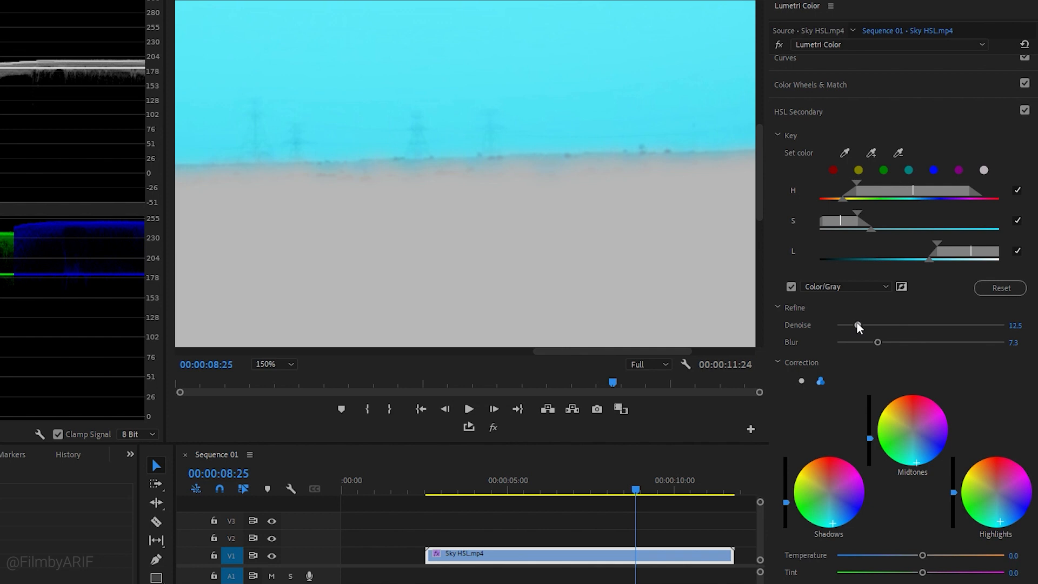
click(273, 365)
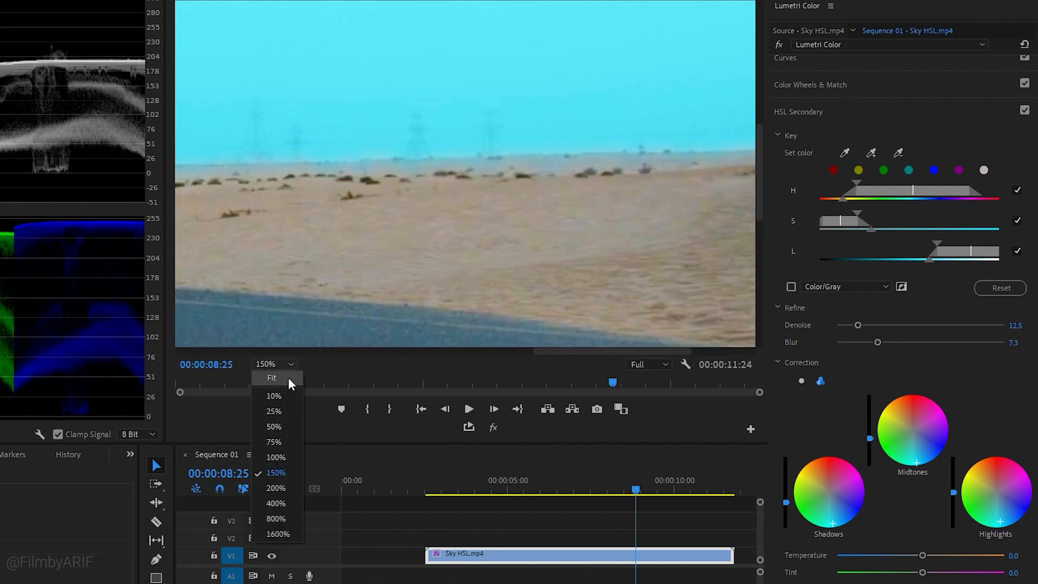
Step: Fit the frame back in view and scroll the Lumetri panel to the temperature, tint, contrast and saturation controls
click(270, 378)
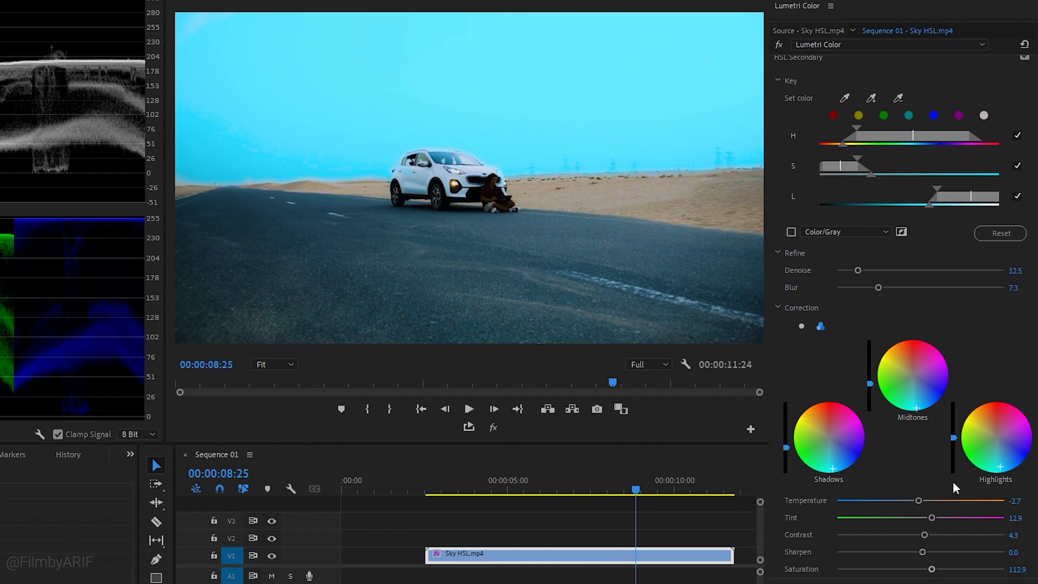
scroll(up, 3)
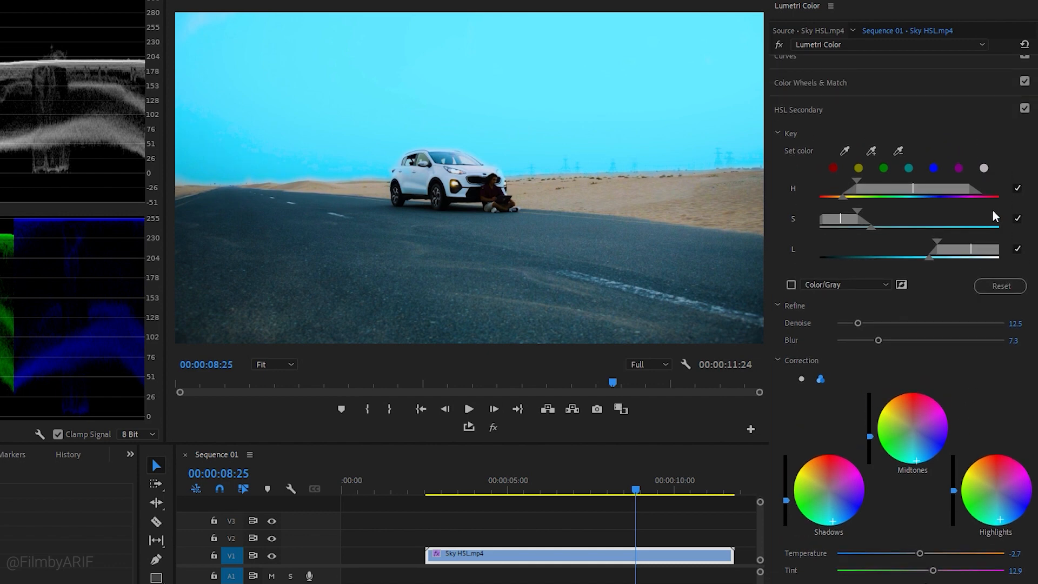
Step: Toggle HSL Secondary off and on to compare, then reset the Key so the sky is grey again
click(1017, 108)
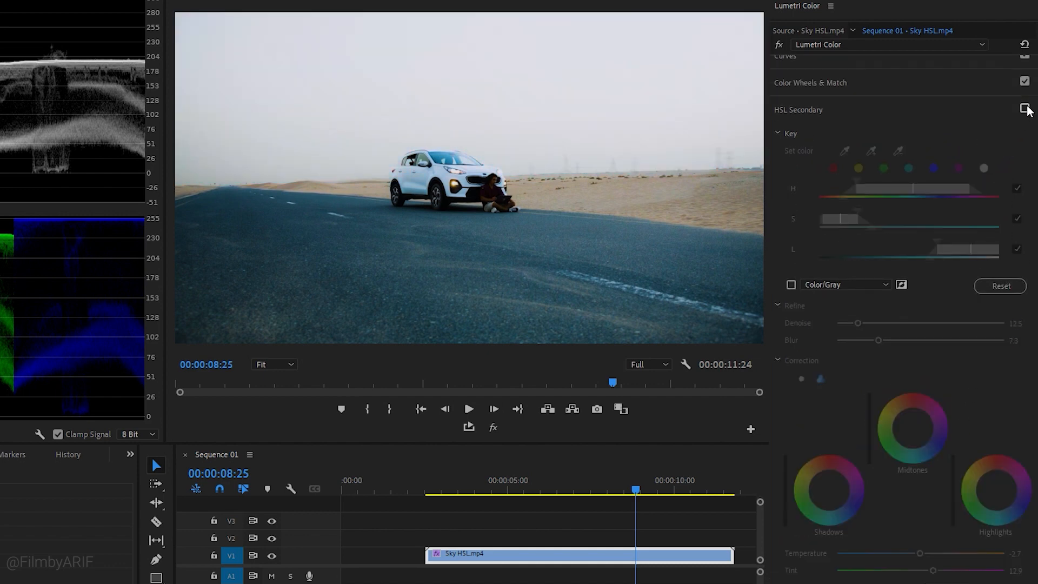
click(1017, 110)
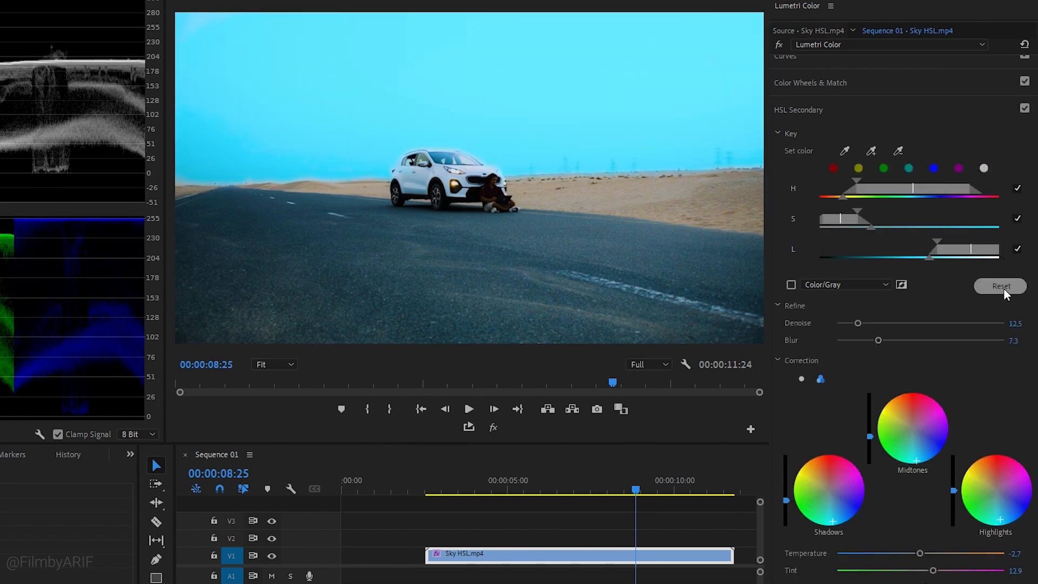
click(998, 286)
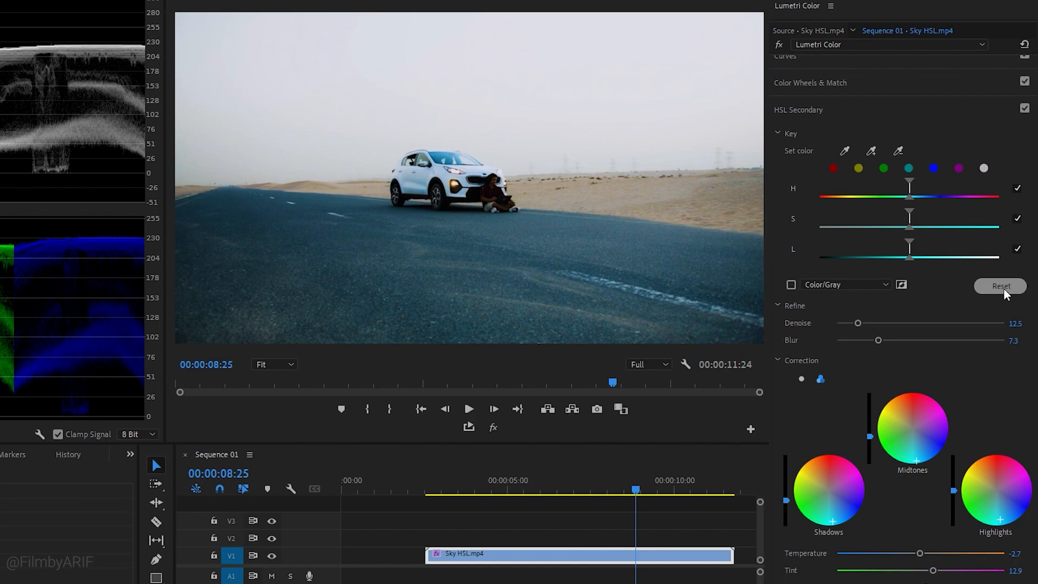